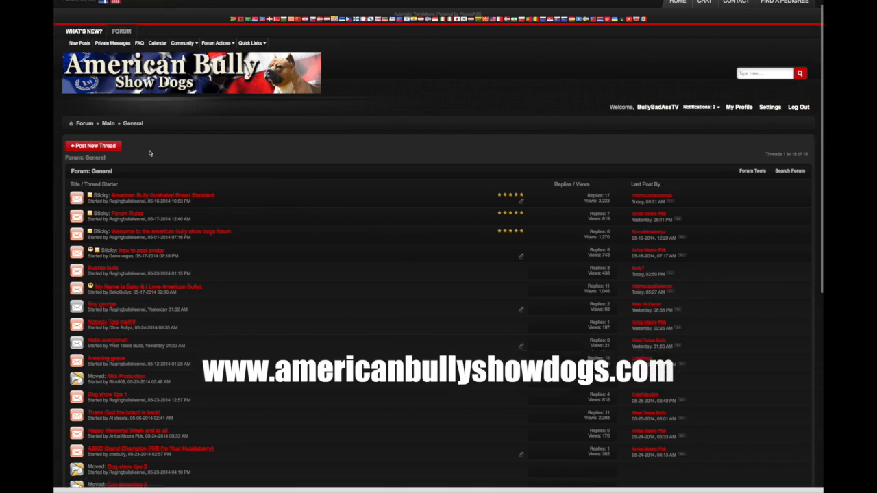
# - Skim the current page, then review the latest activity in the What's New stream
pyautogui.scroll(3)
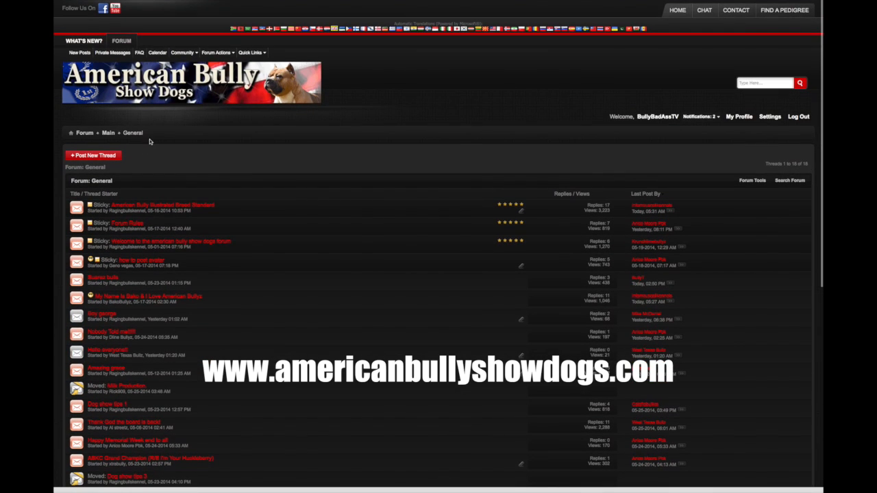
pyautogui.scroll(-3)
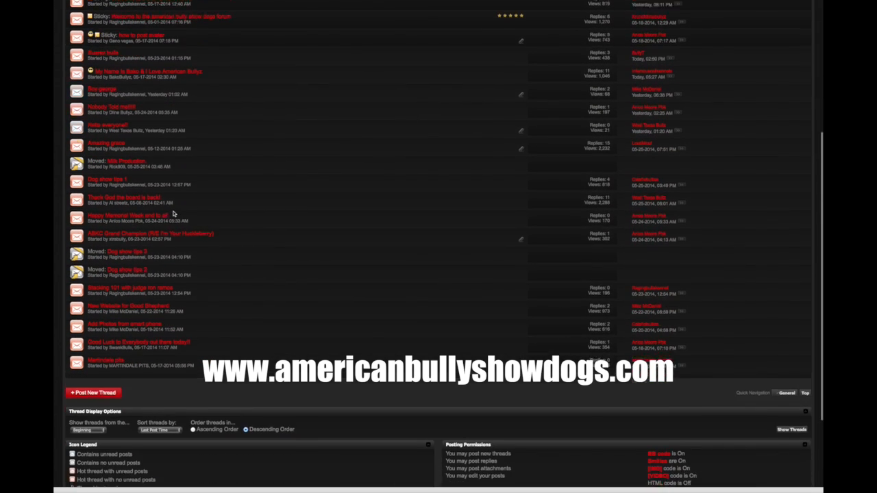
pyautogui.scroll(3)
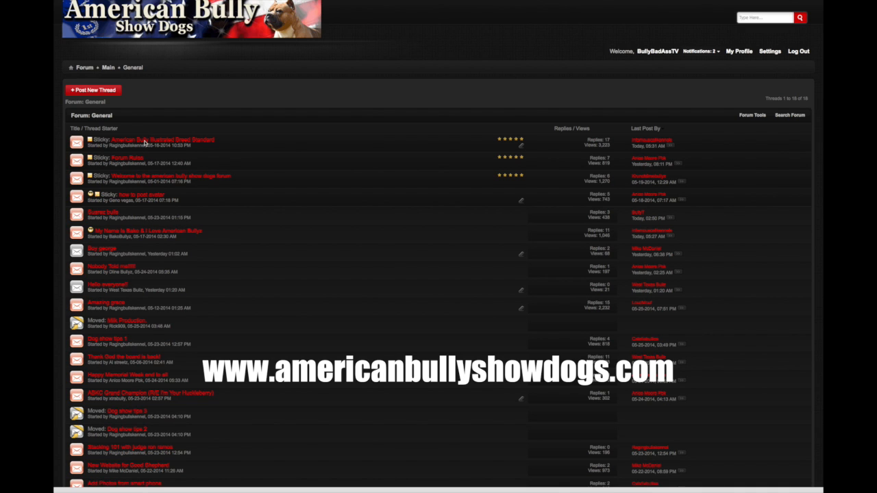
pyautogui.scroll(3)
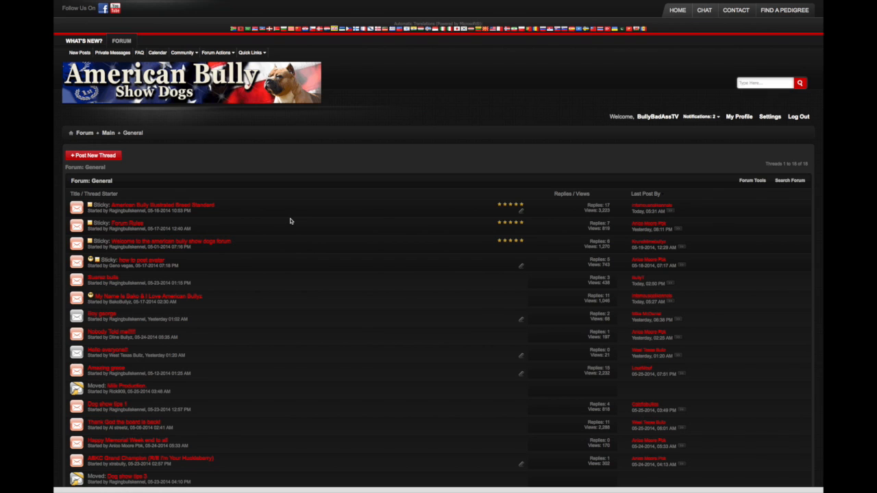
pyautogui.scroll(-3)
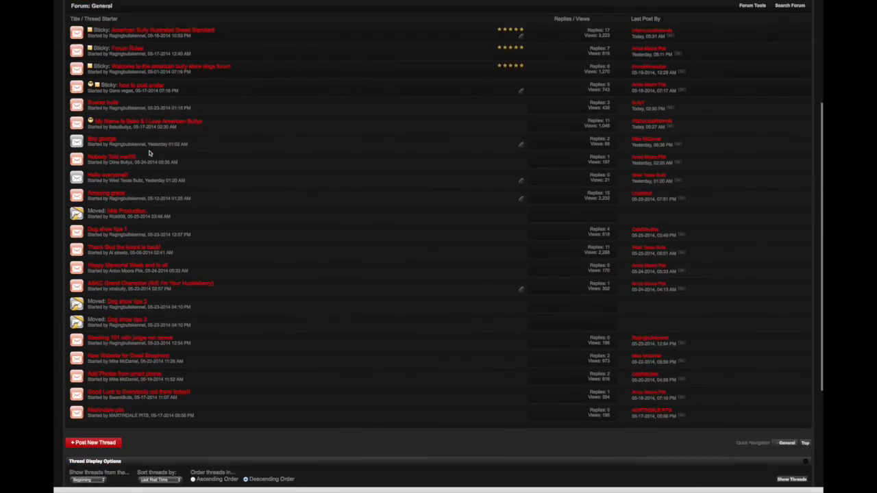
pyautogui.scroll(3)
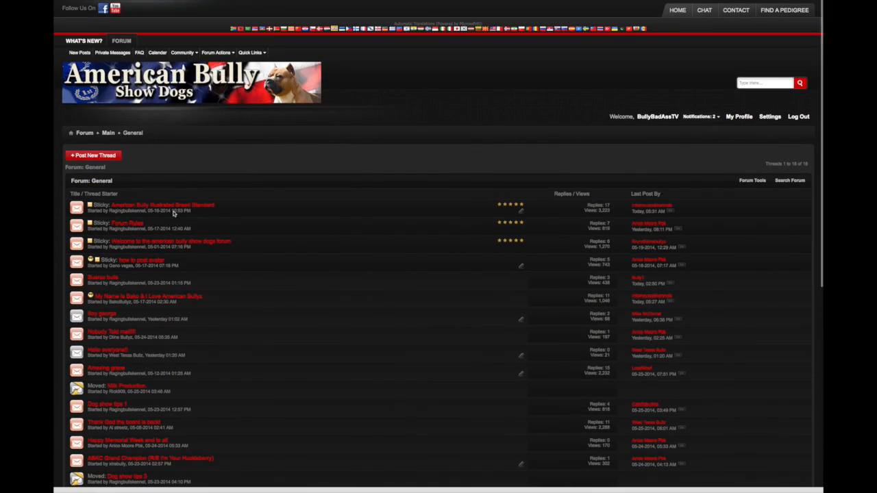
pyautogui.scroll(-3)
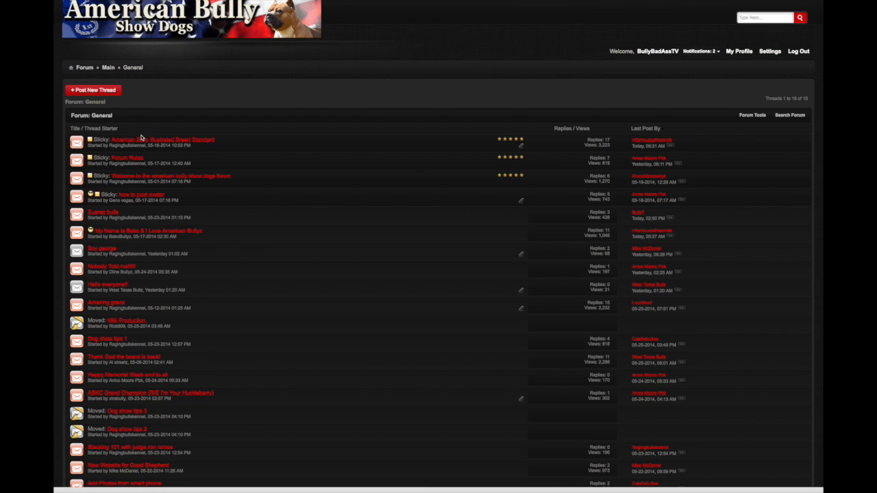
pyautogui.scroll(3)
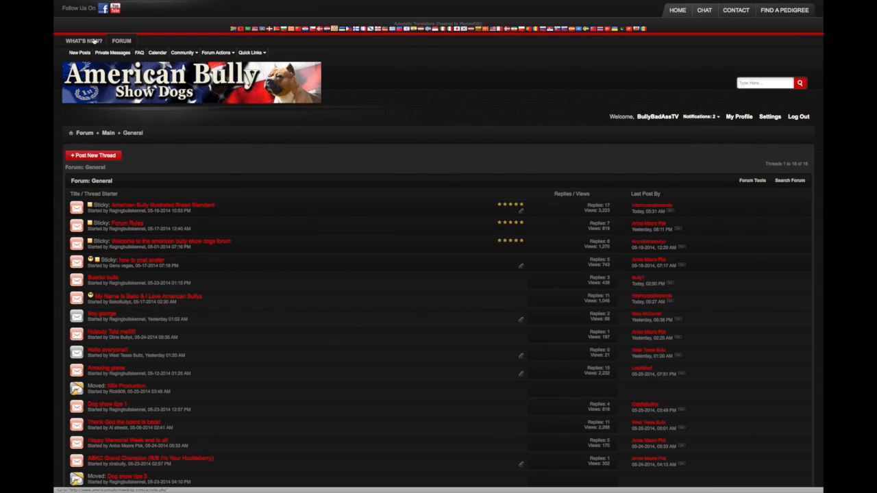
pyautogui.click(84, 41)
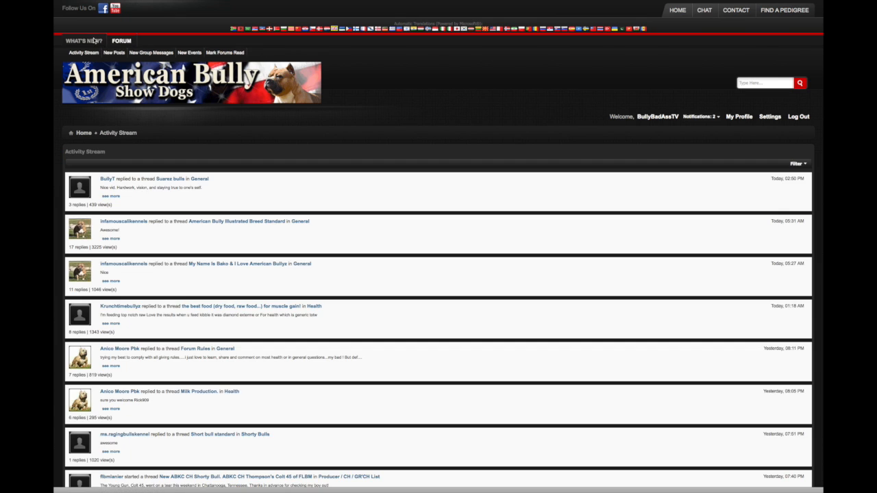
pyautogui.scroll(-3)
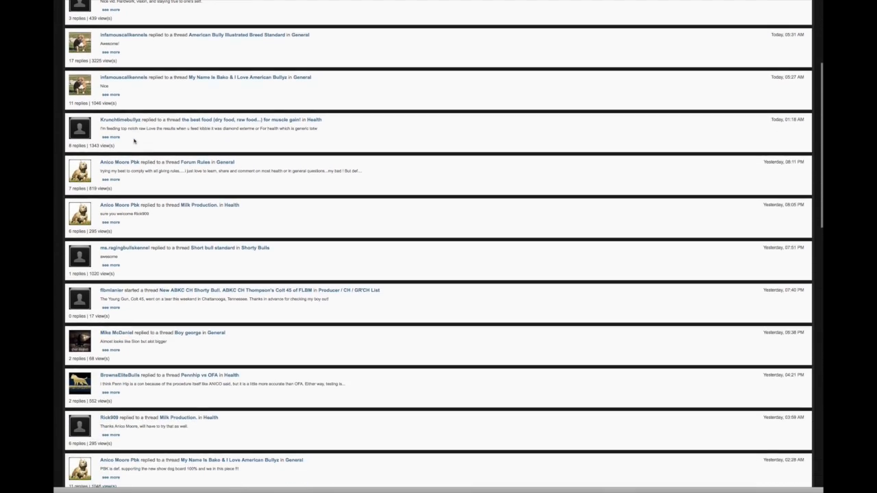
pyautogui.scroll(3)
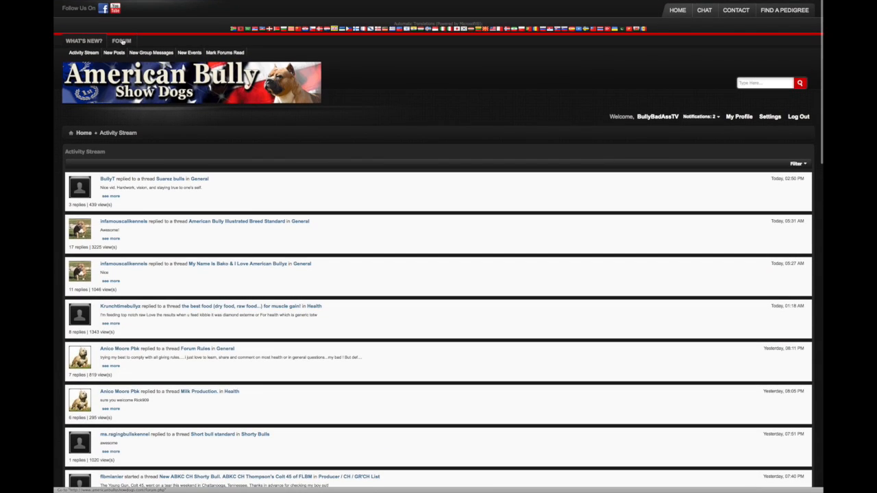
# - From the forum index, reach the General forum's sticky American Bully Illustrated Breed Standard thread
pyautogui.click(120, 41)
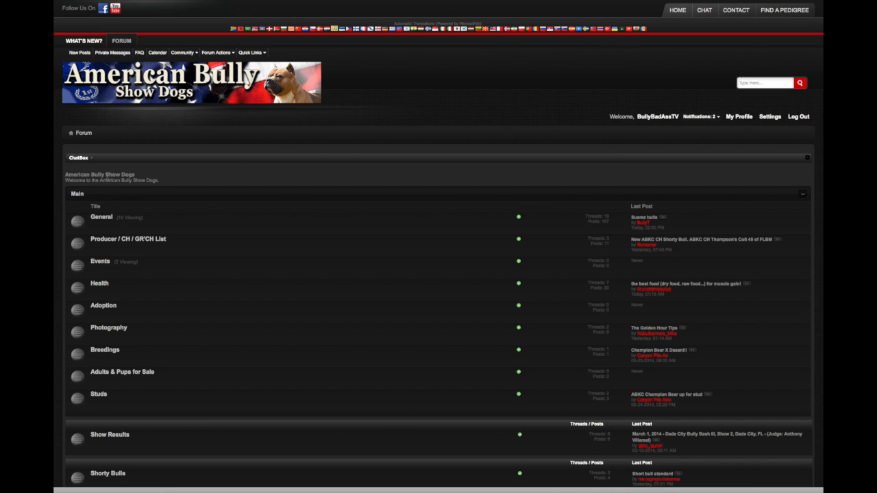
pyautogui.click(101, 217)
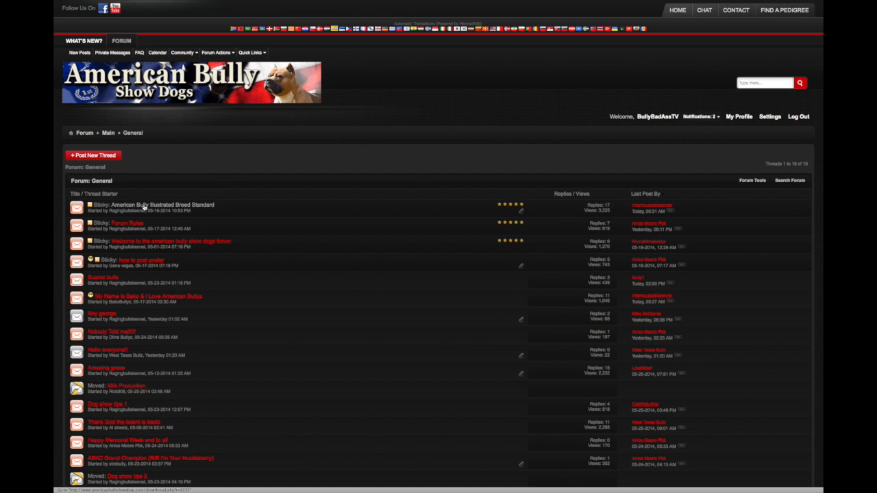
pyautogui.click(163, 206)
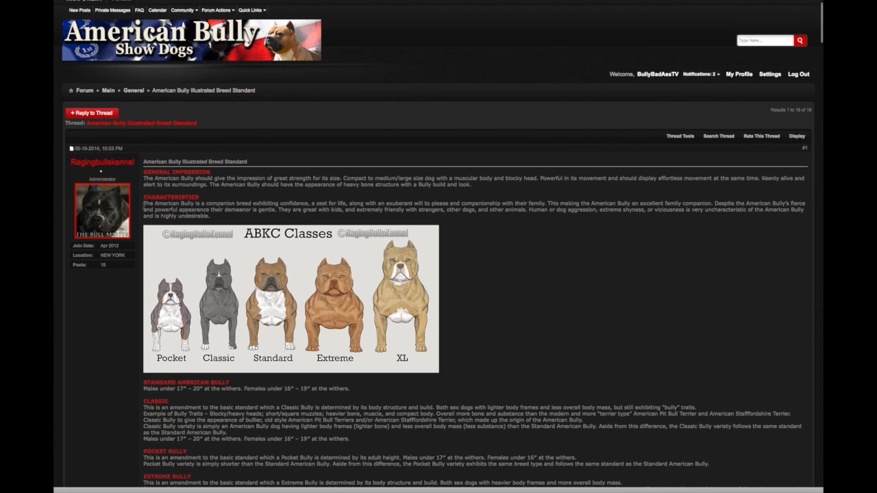
# - Scroll down past the Fronts, Toplines, Rear View, Tail and Correct Feet images to the Coat and Faults post
pyautogui.scroll(-3)
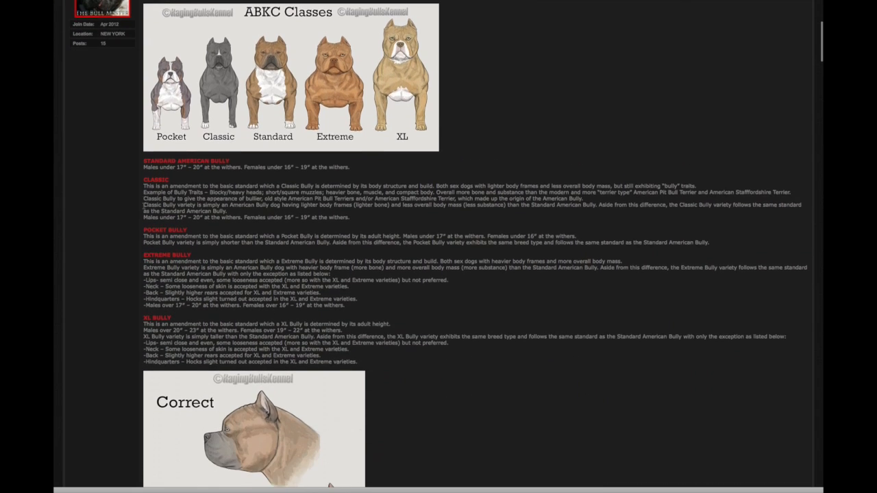
pyautogui.scroll(-3)
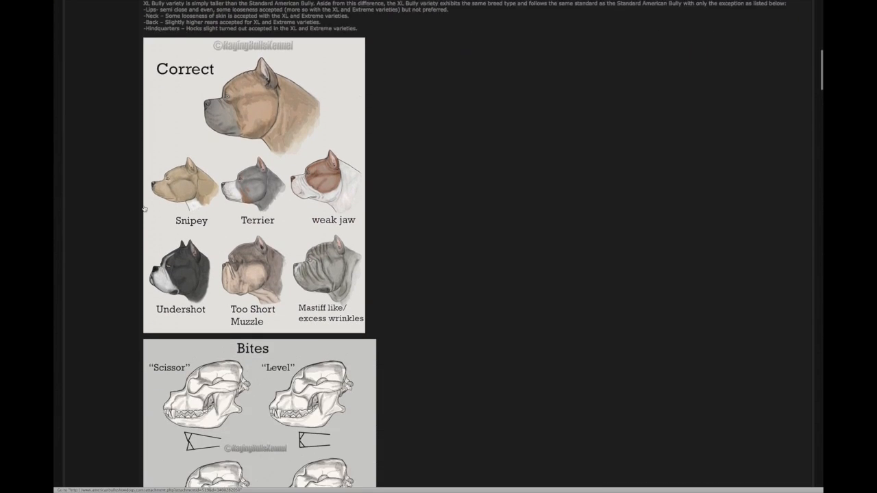
pyautogui.scroll(-3)
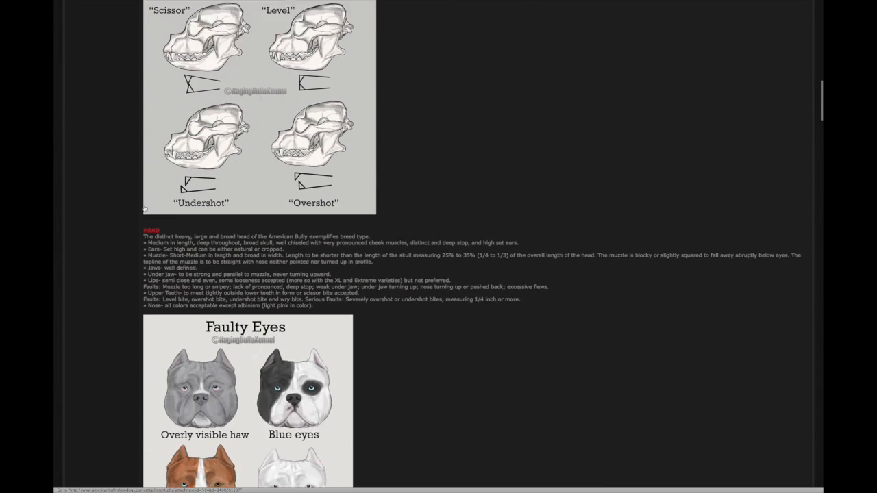
pyautogui.scroll(-3)
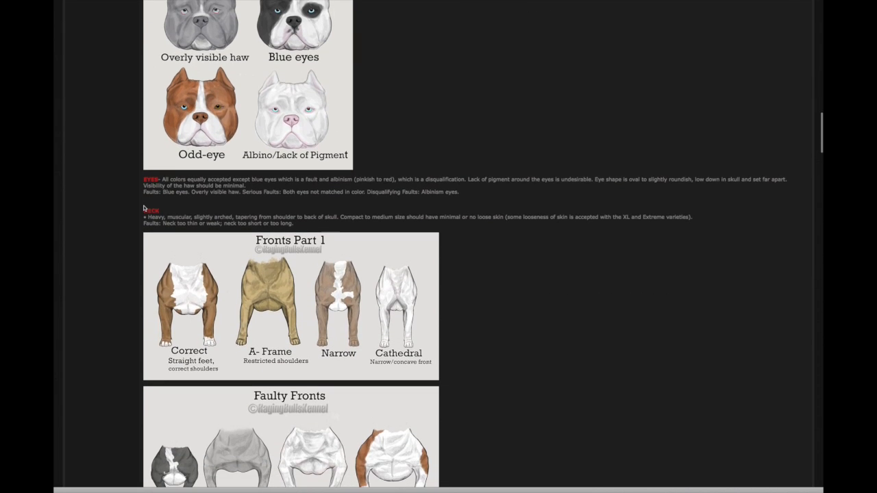
pyautogui.scroll(-3)
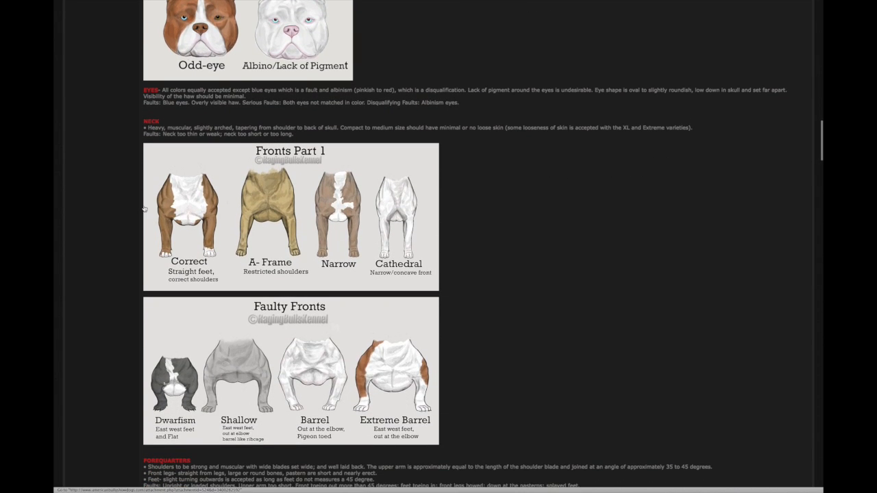
pyautogui.scroll(-3)
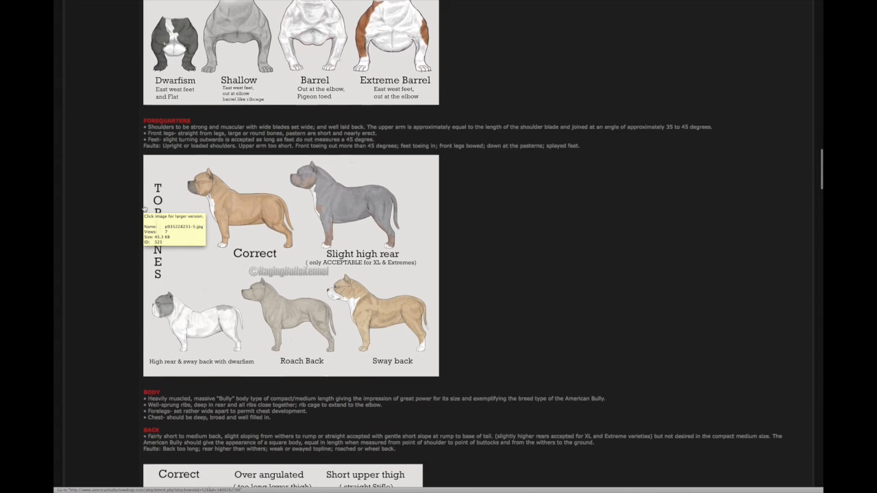
pyautogui.scroll(-3)
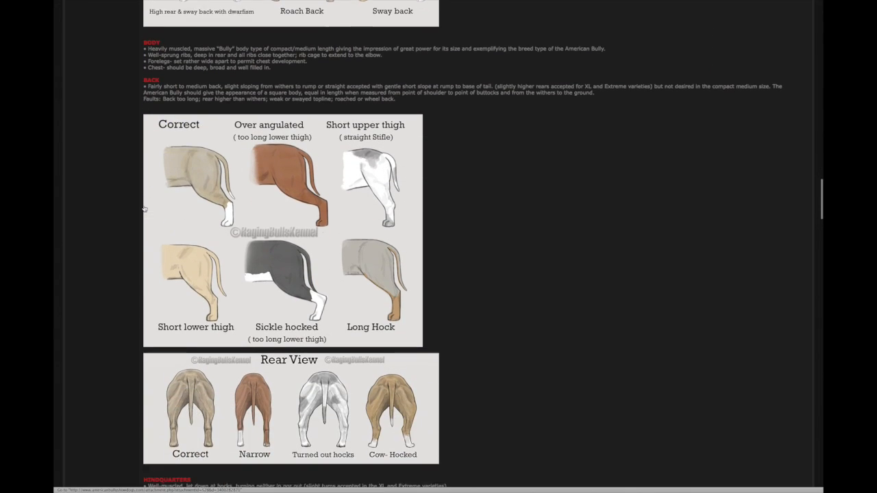
pyautogui.scroll(-3)
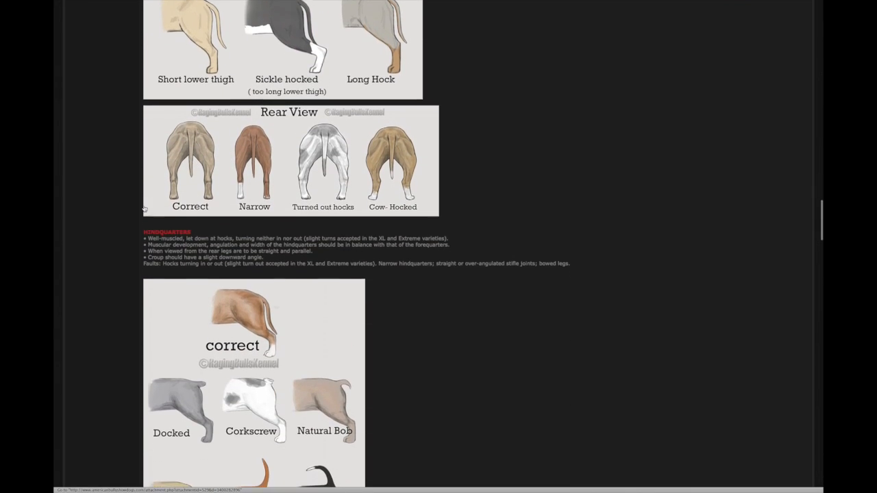
pyautogui.scroll(-3)
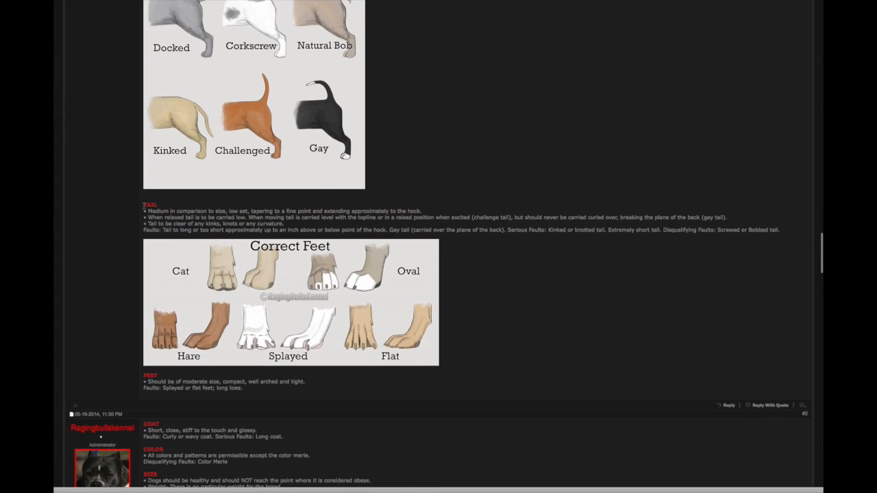
pyautogui.scroll(-3)
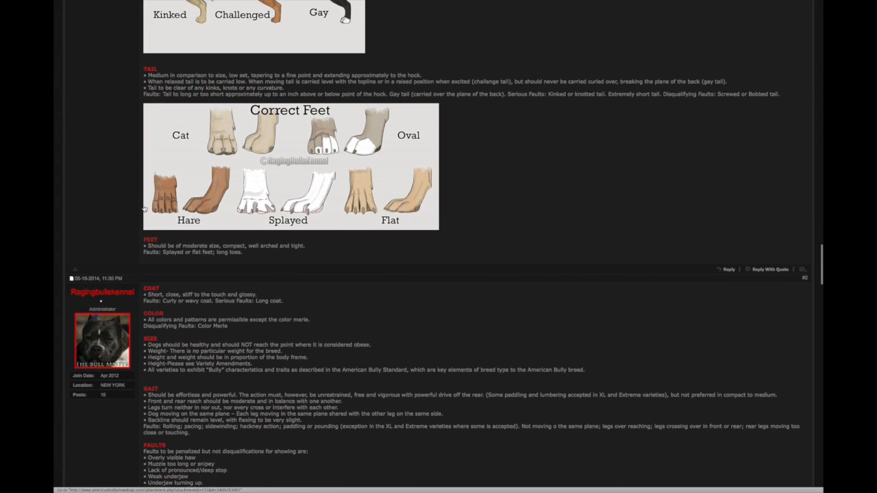
pyautogui.scroll(-3)
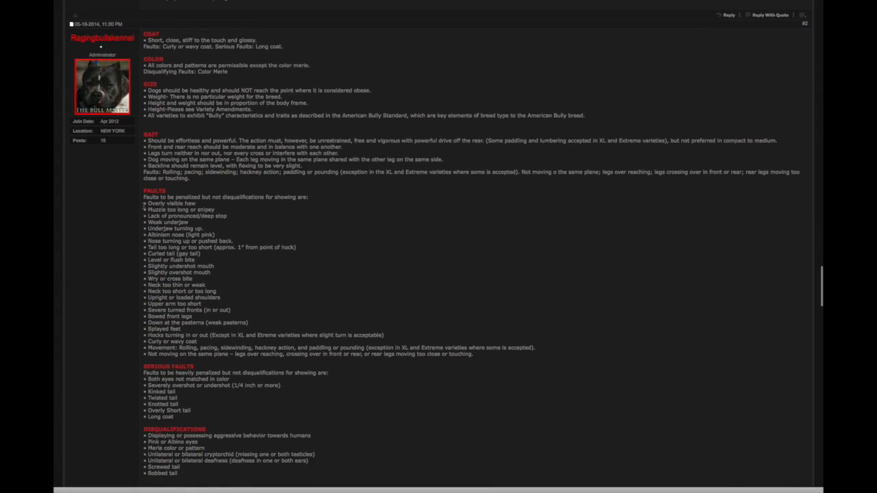
# - Peek at the first reply, then scroll back up through tails, fronts, eyes and heads to the ABKC Classes chart
pyautogui.scroll(-3)
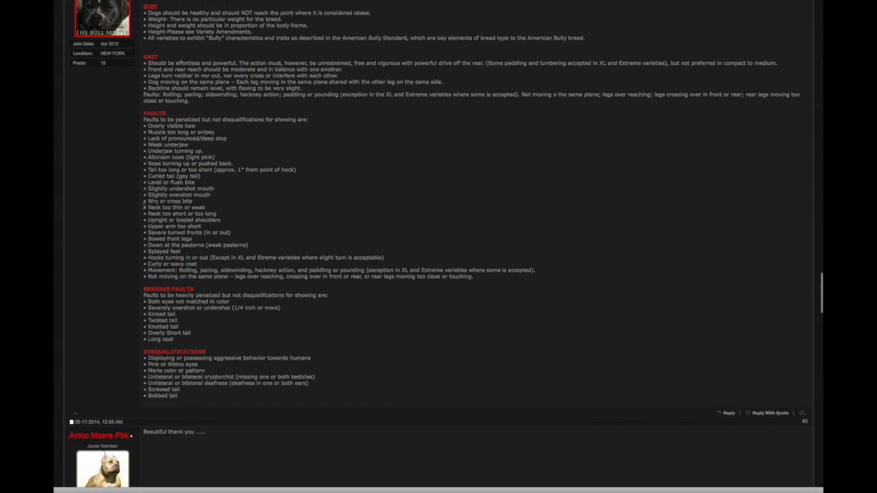
pyautogui.scroll(3)
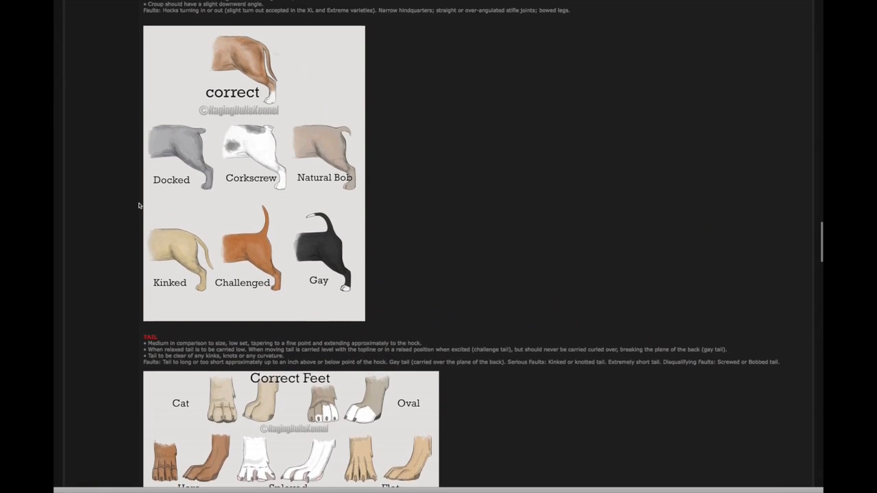
pyautogui.scroll(3)
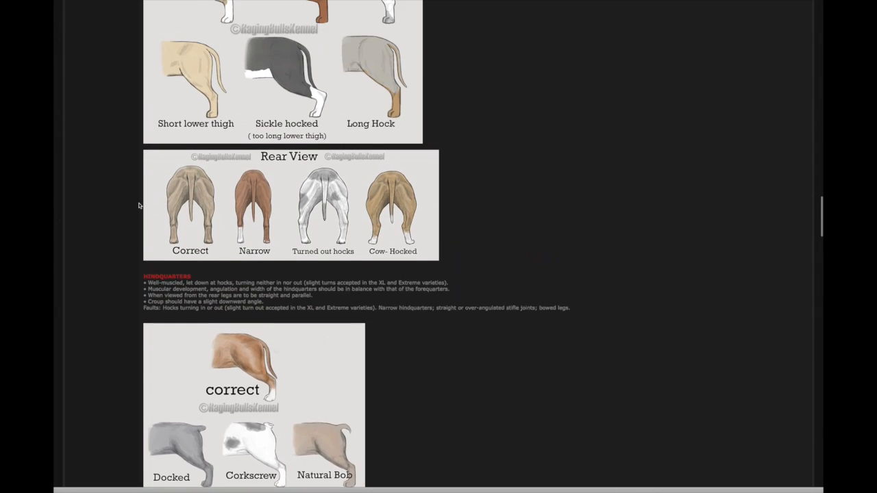
pyautogui.scroll(3)
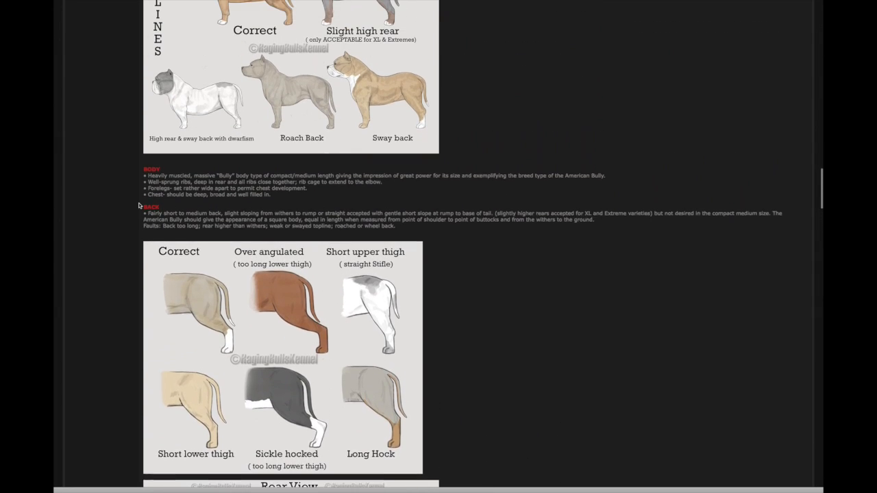
pyautogui.scroll(3)
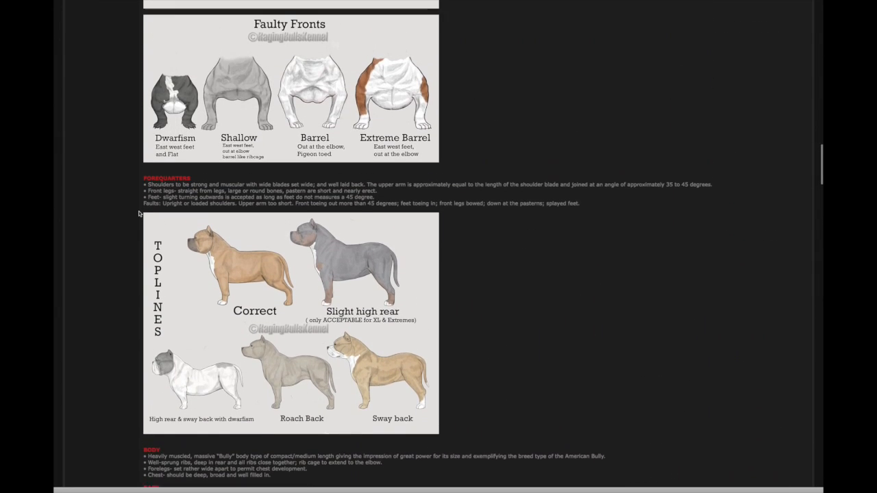
pyautogui.scroll(3)
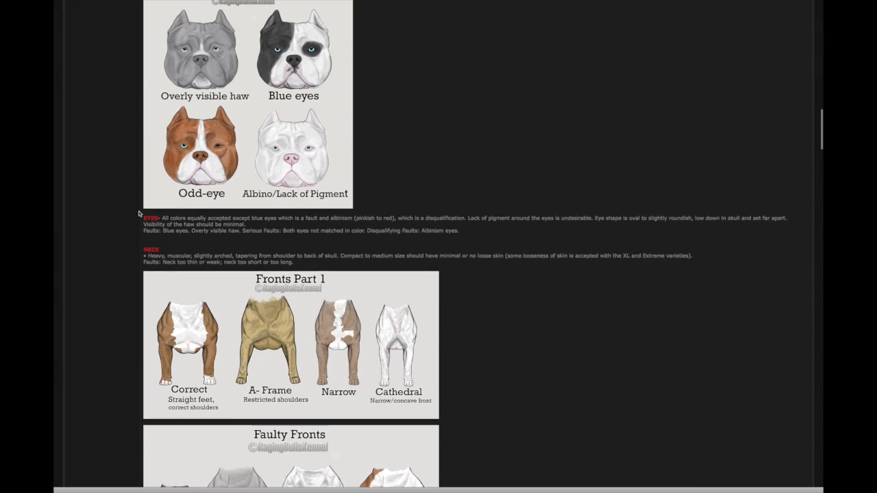
pyautogui.scroll(3)
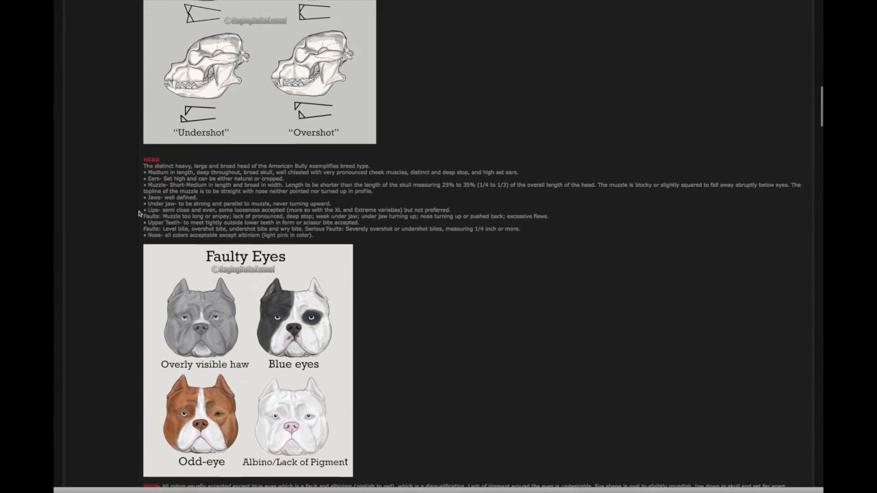
pyautogui.scroll(3)
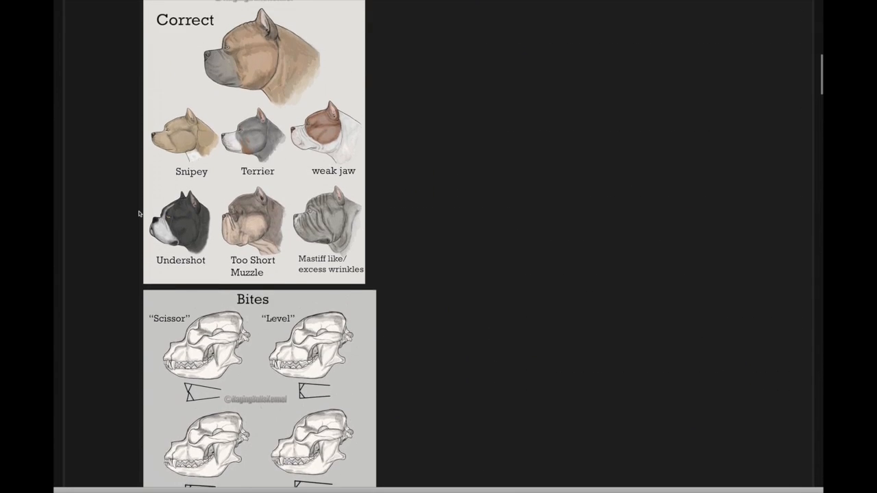
pyautogui.scroll(3)
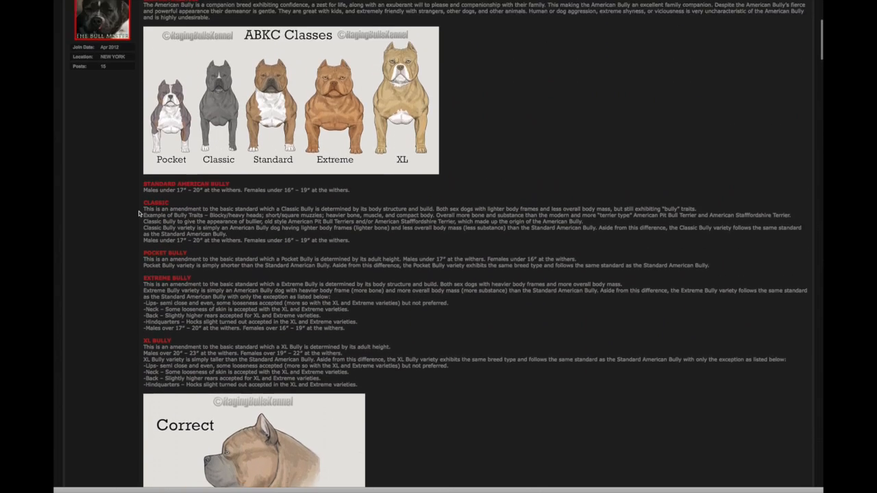